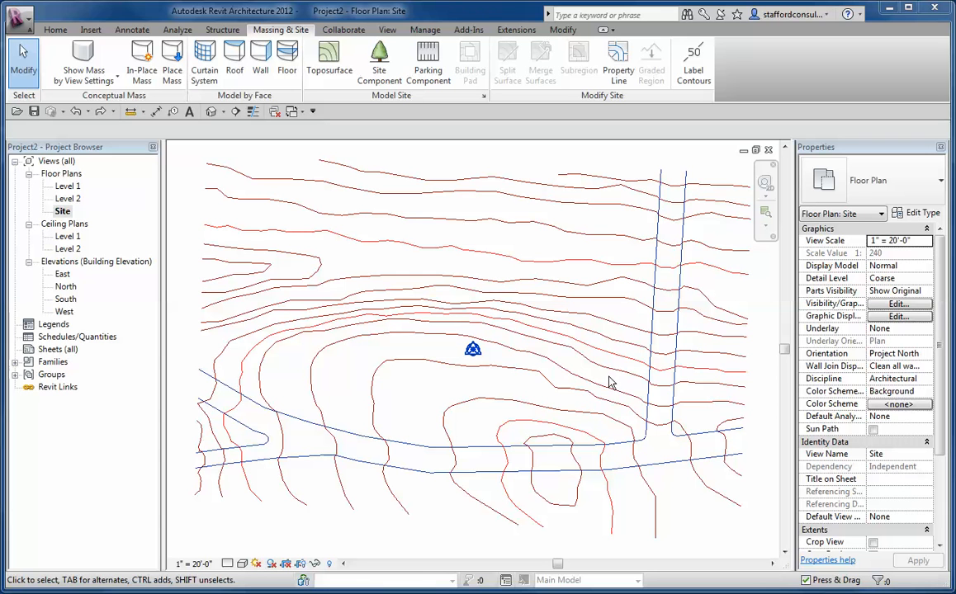
mouse_move(422, 185)
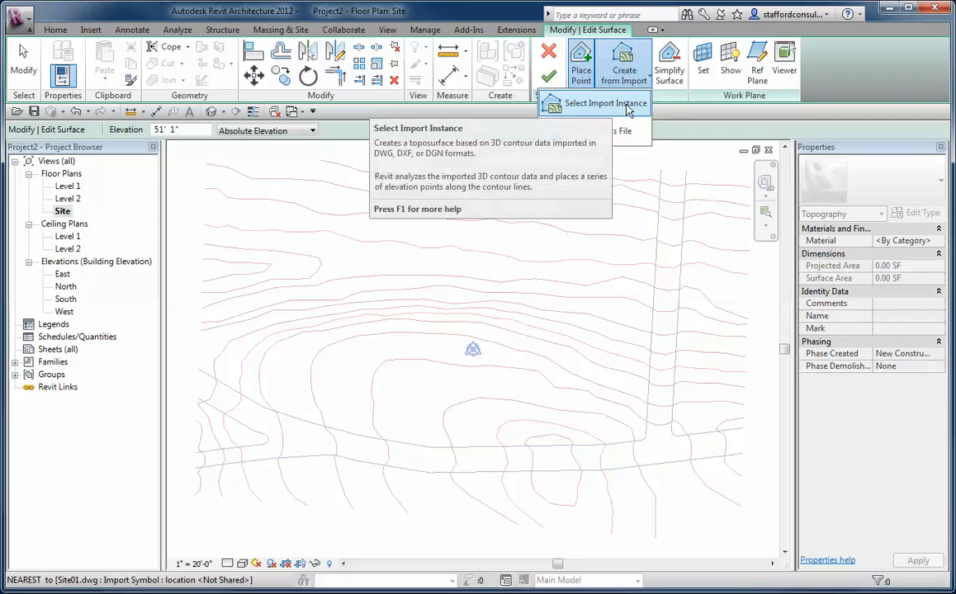
Step: Create the toposurface points from the imported DWG using the A-Contours layer
click(604, 103)
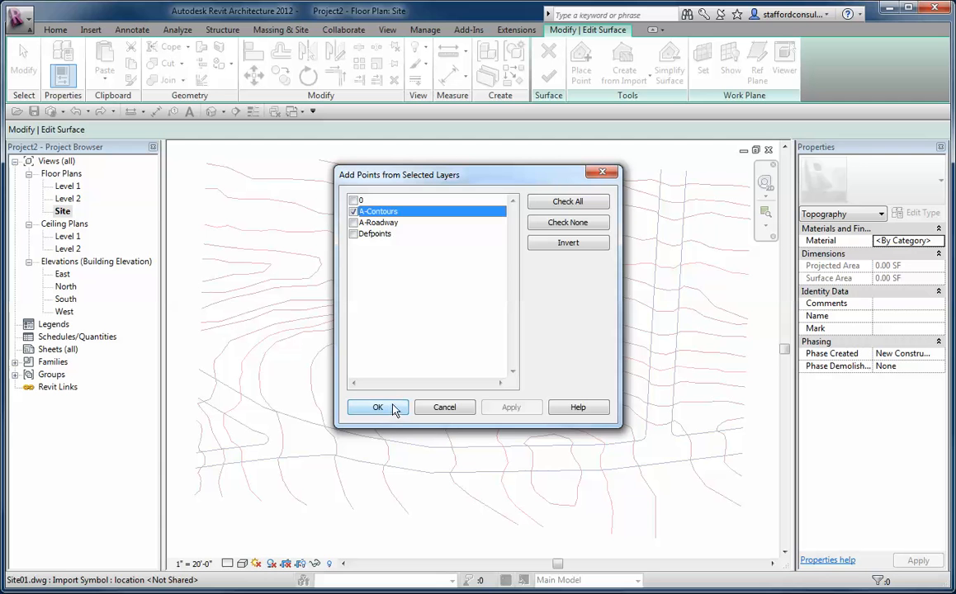
click(378, 406)
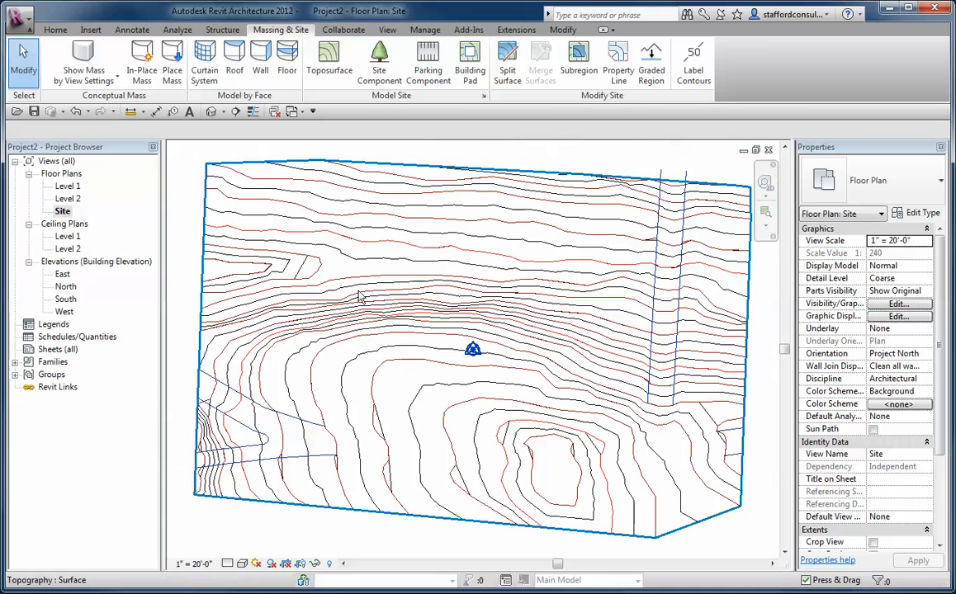
mouse_move(614, 315)
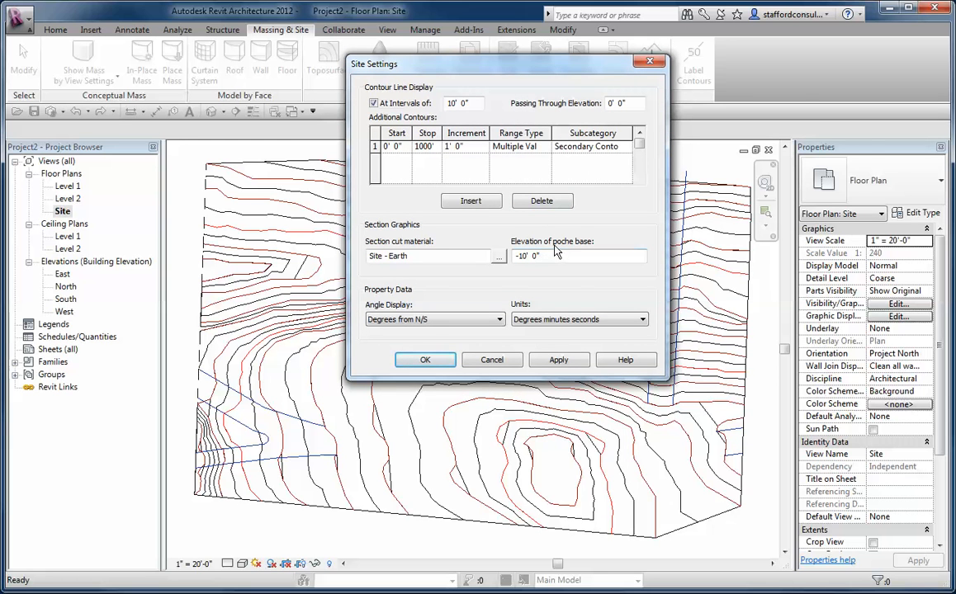
click(558, 255)
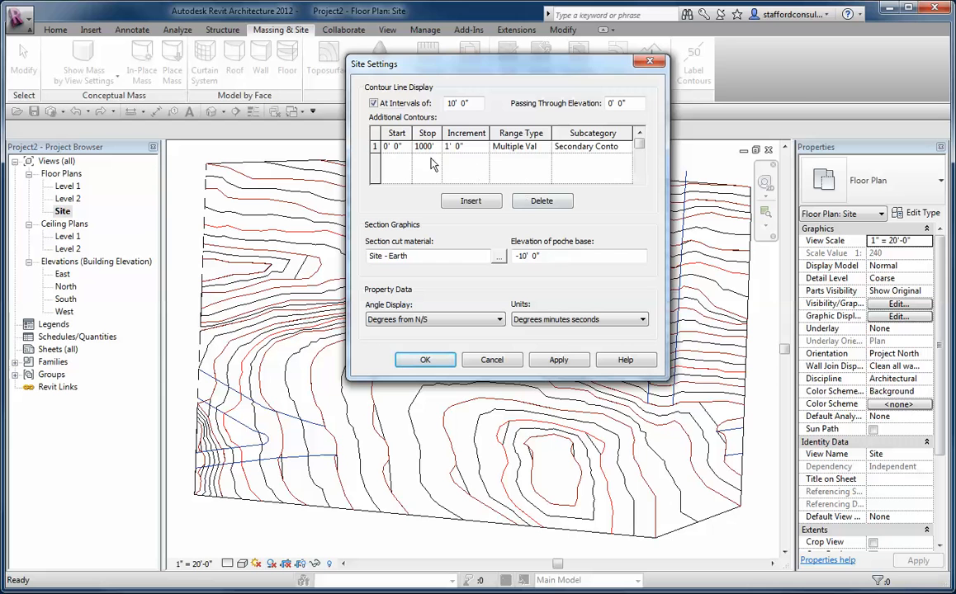
click(541, 201)
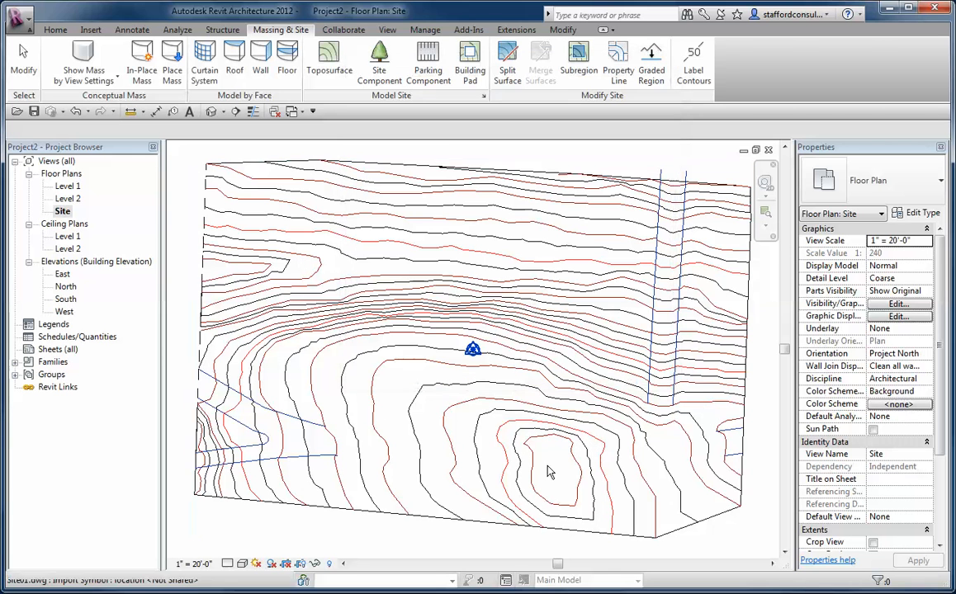
mouse_move(760, 404)
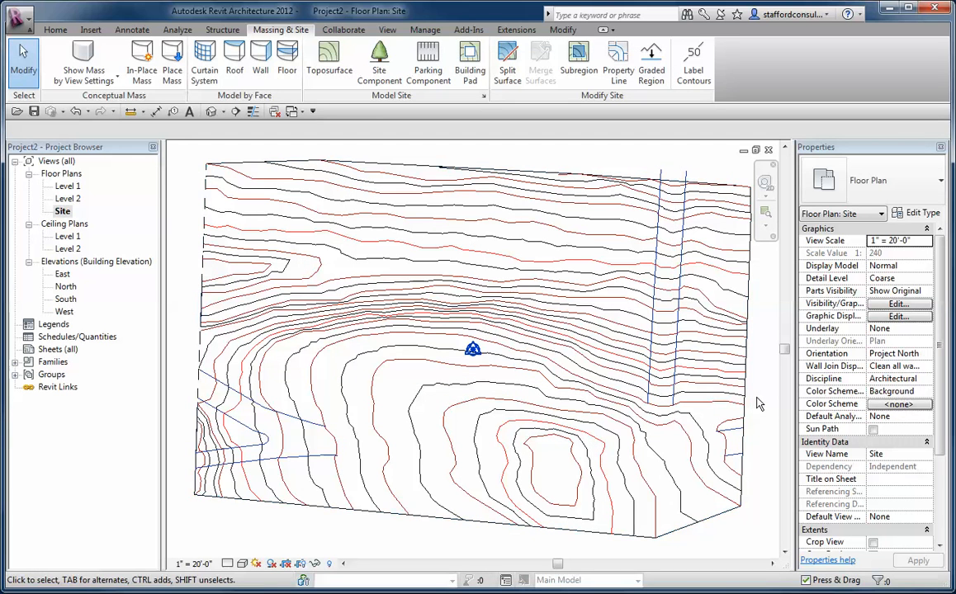
mouse_move(766, 365)
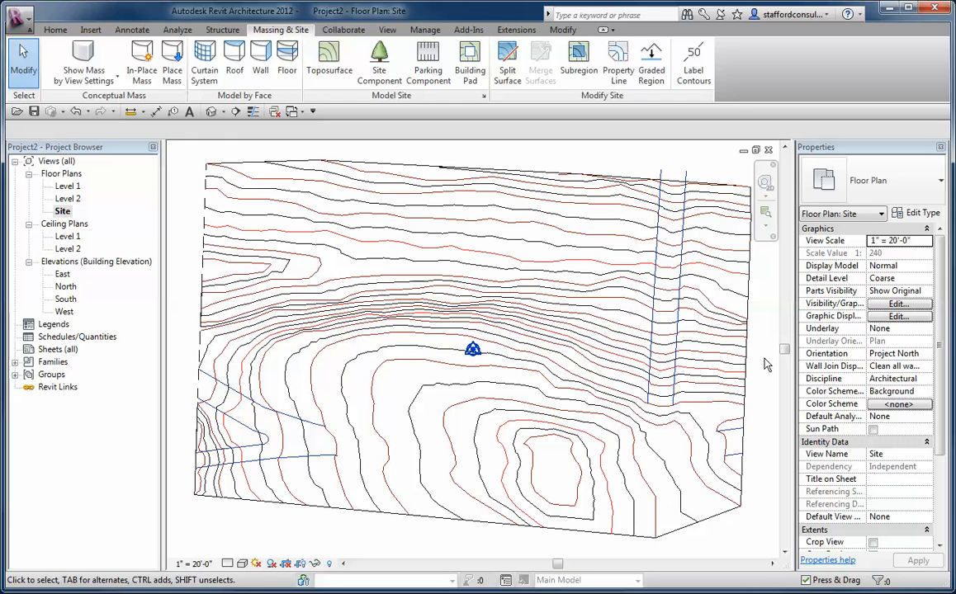
mouse_move(759, 391)
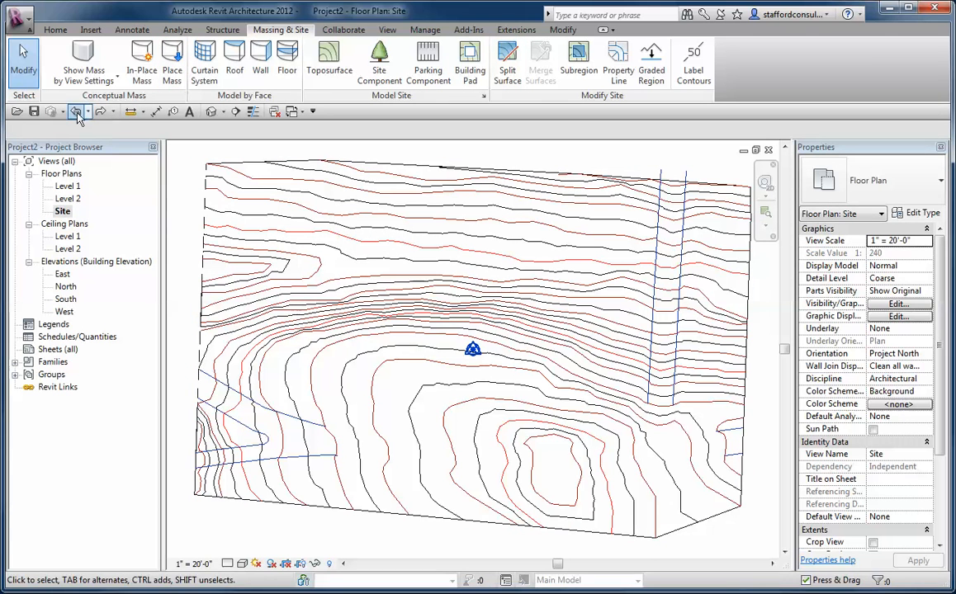
Step: Zoom in on the ring of closed hilltop contours in the lower site area
click(534, 442)
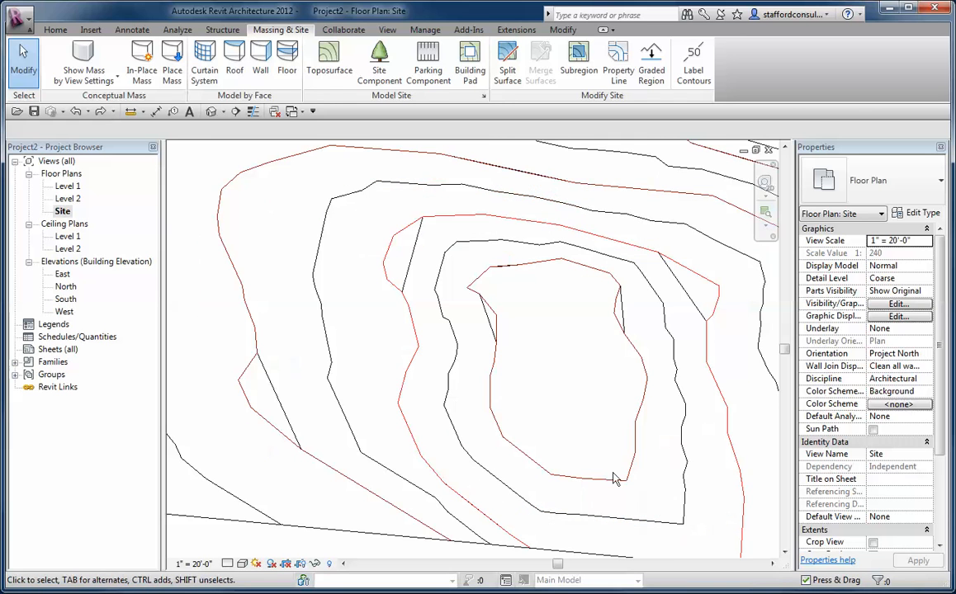
Step: Edit the toposurface's points and pick an inner contour point reading 53' elevation
click(614, 479)
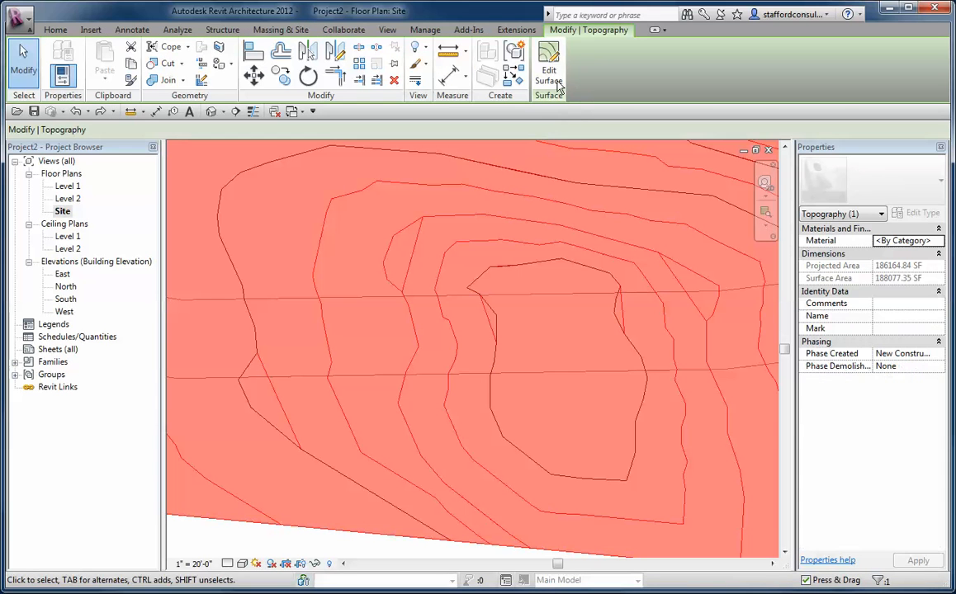
click(548, 66)
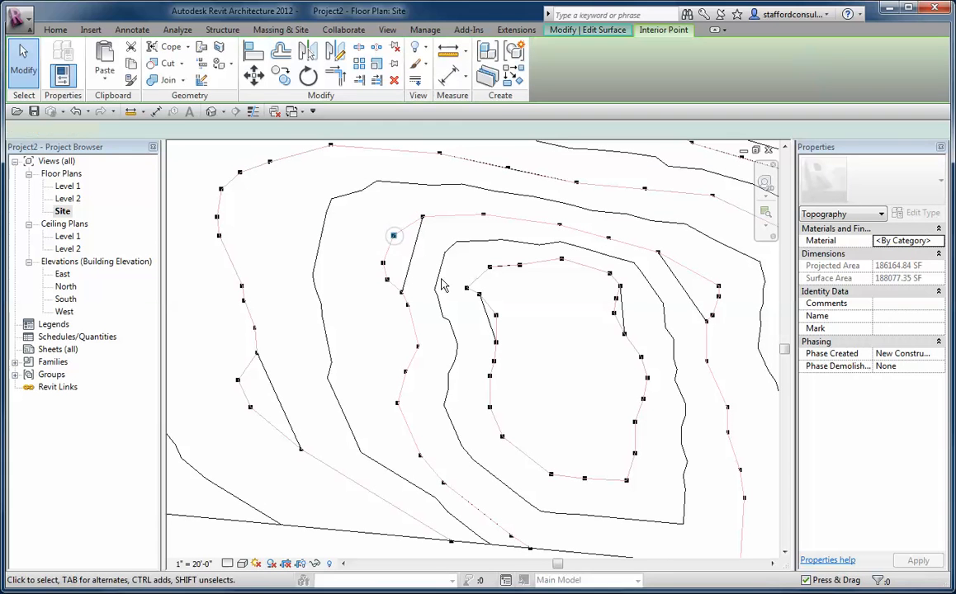
click(393, 234)
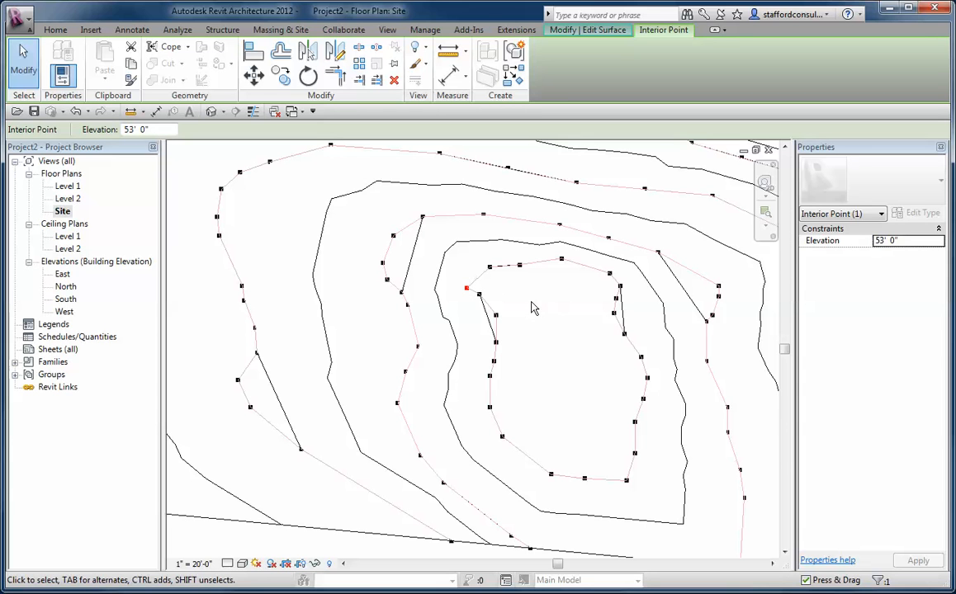
mouse_move(405, 295)
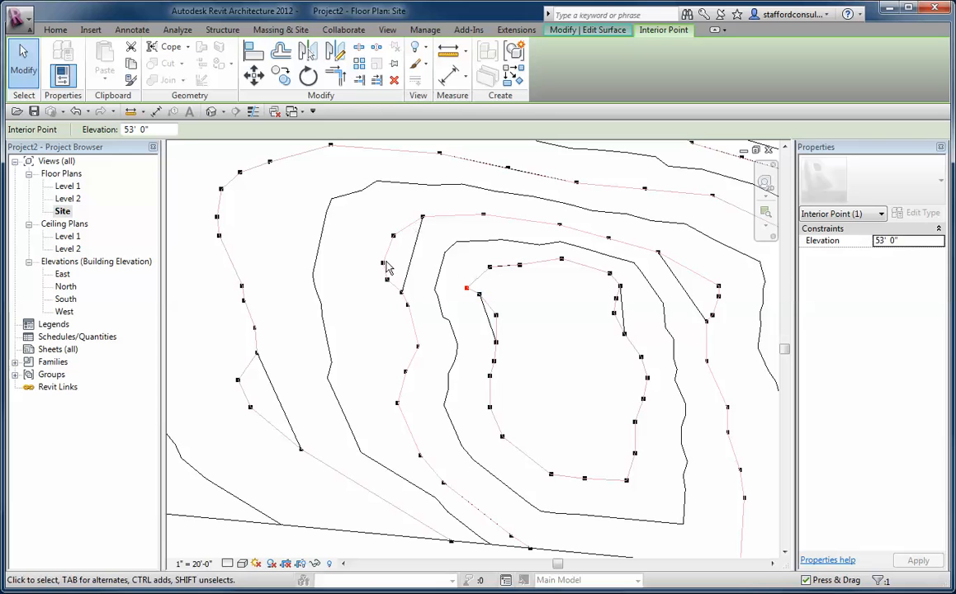
mouse_move(419, 228)
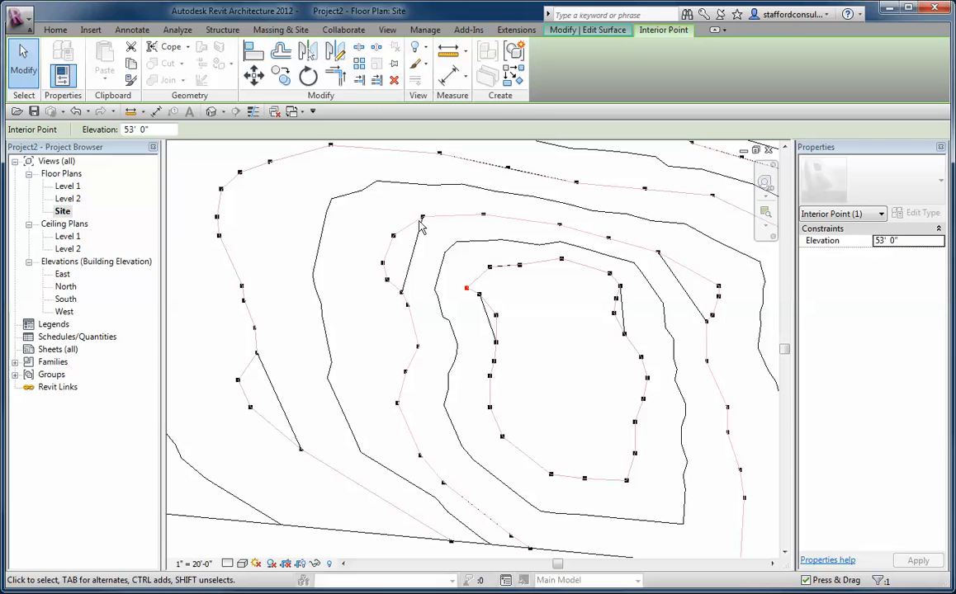
mouse_move(399, 248)
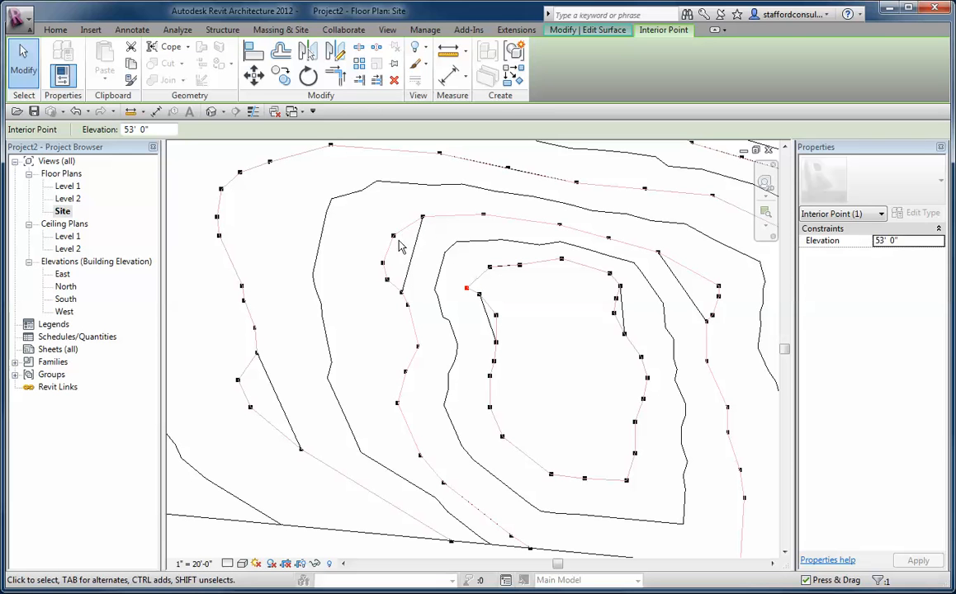
mouse_move(399, 263)
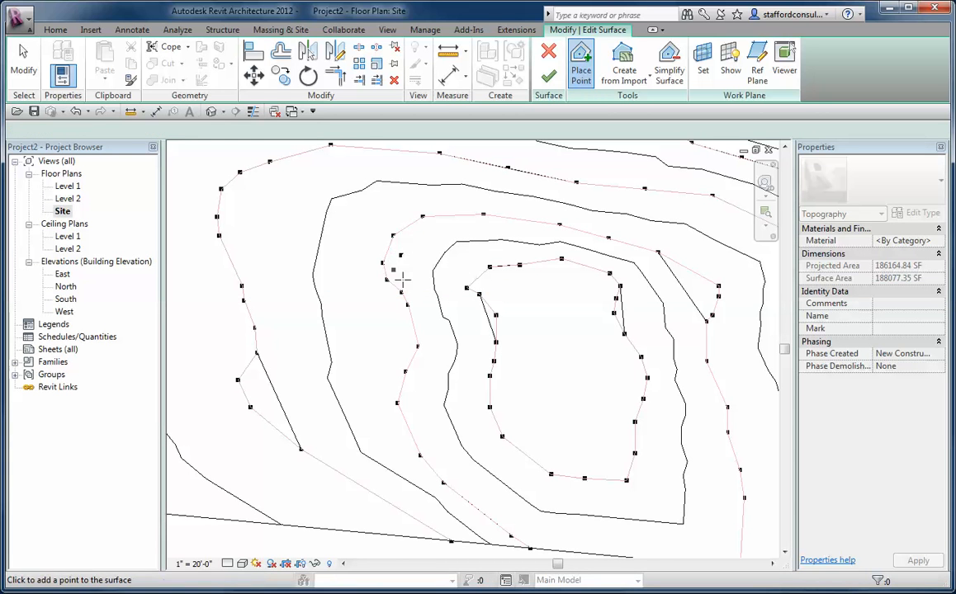
mouse_move(621, 297)
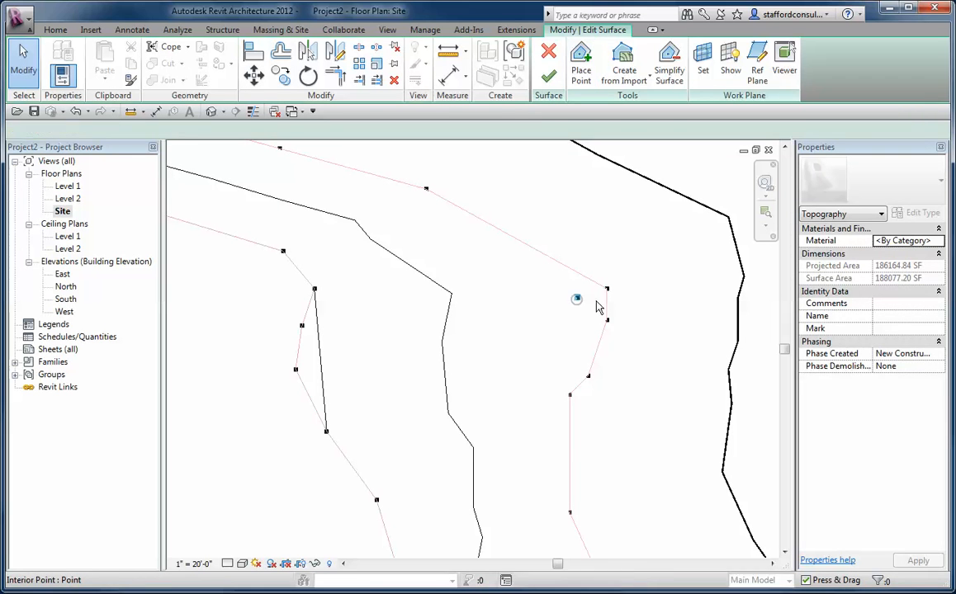
click(578, 298)
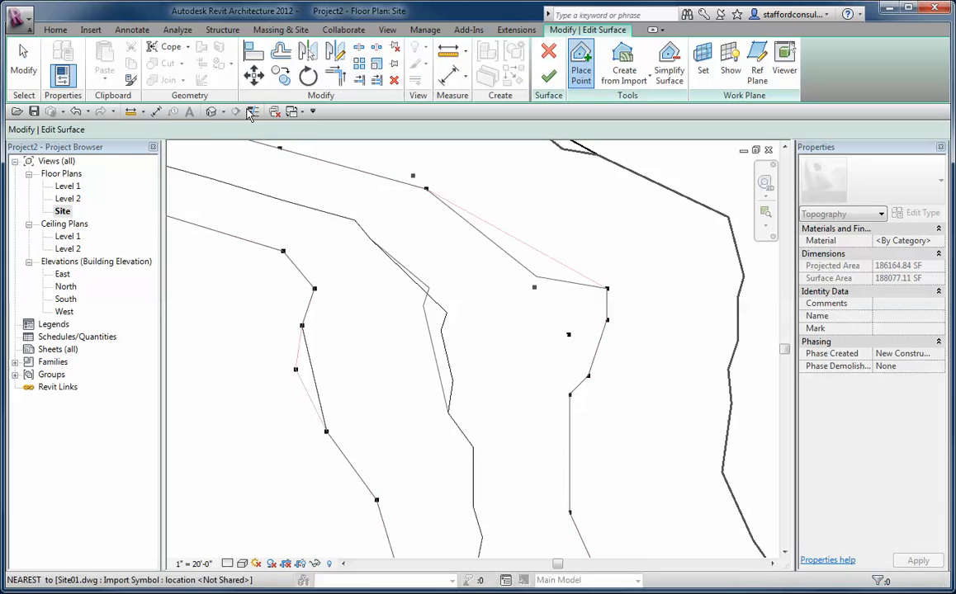
Step: Select the newly added surface point and read its 51' 1" elevation in Properties
click(581, 62)
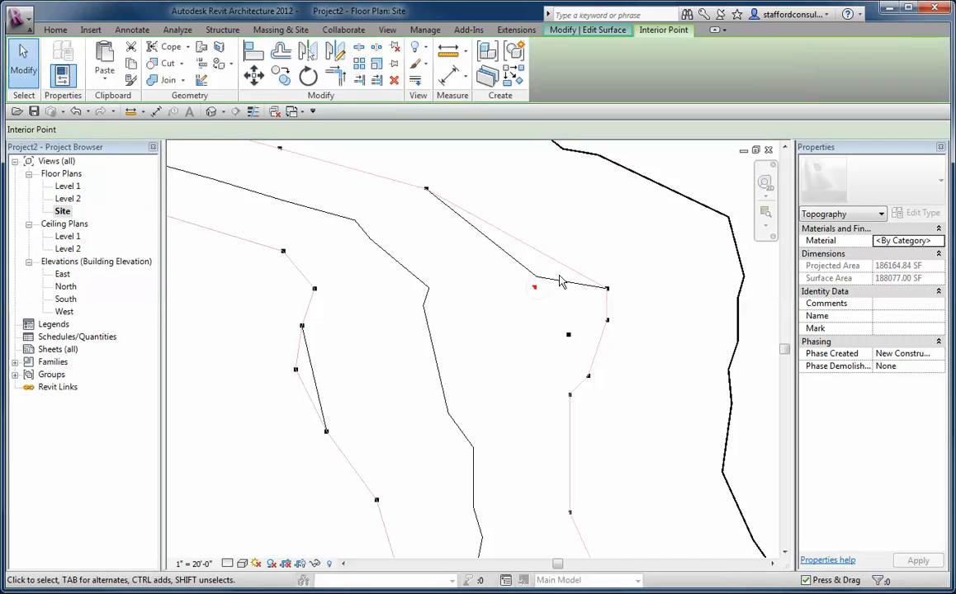
click(536, 279)
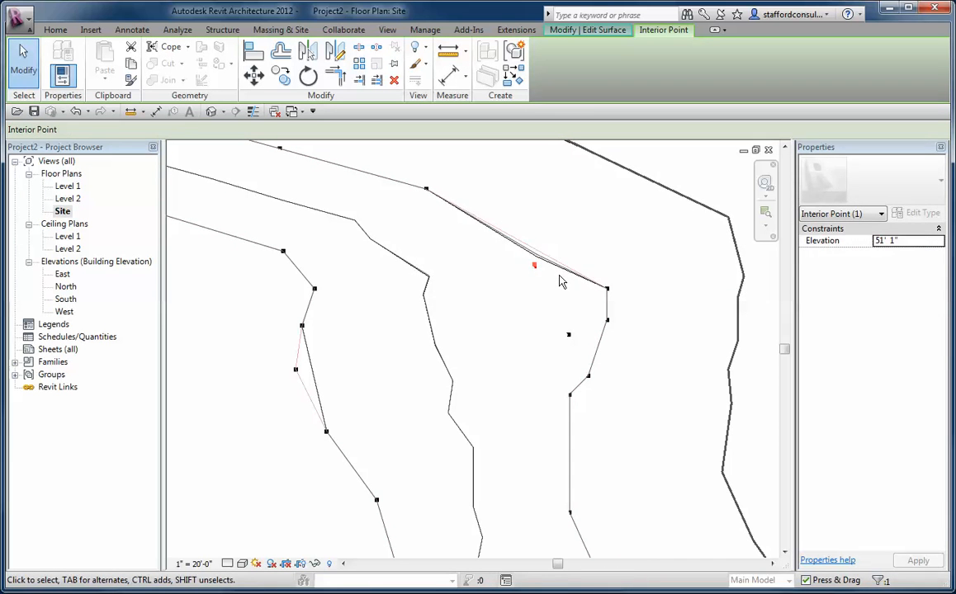
click(535, 262)
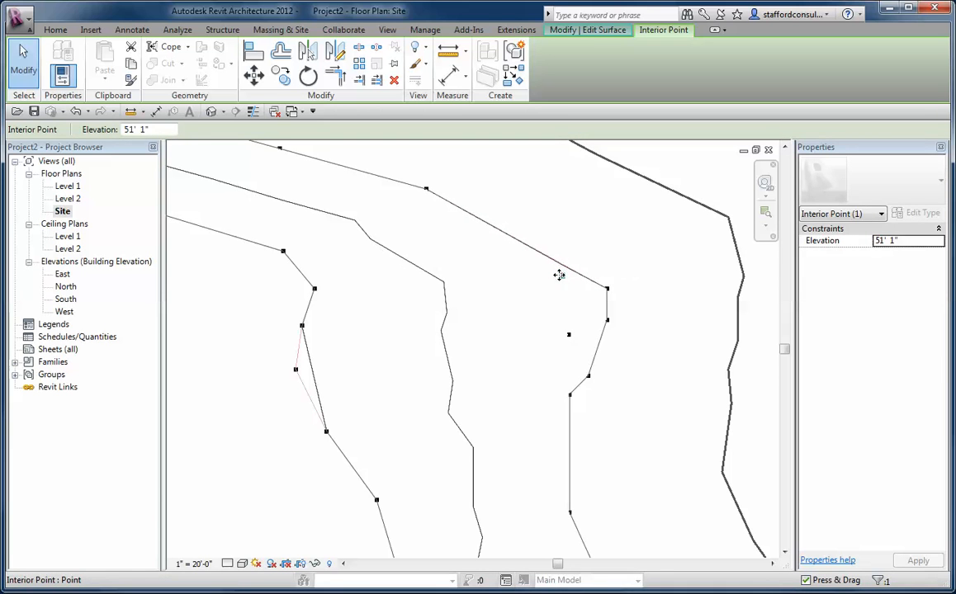
mouse_move(559, 274)
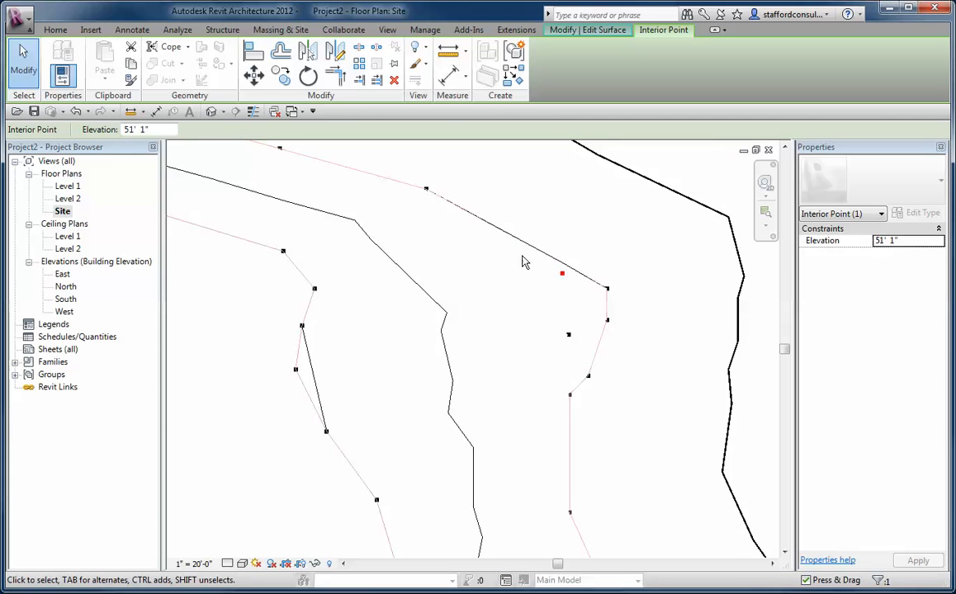
mouse_move(586, 111)
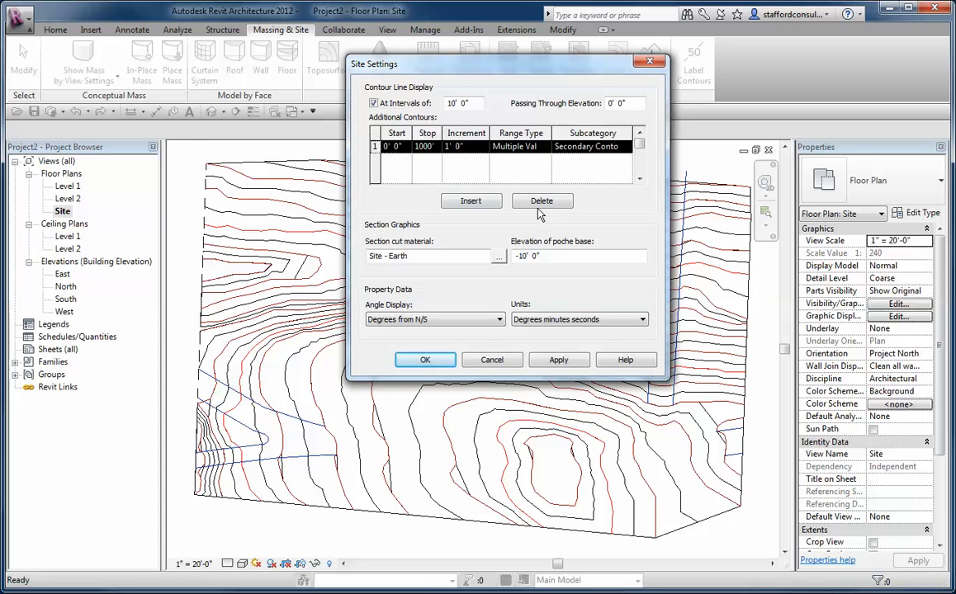
Step: Remove the extra 1' secondary contour row and dismiss the Site Settings dialog
click(541, 201)
text(2)
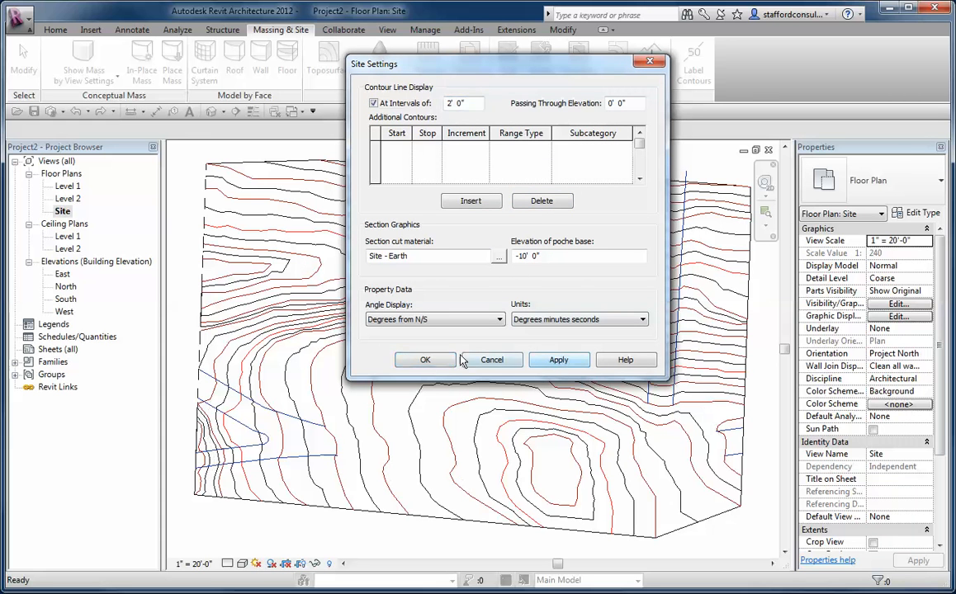
click(426, 360)
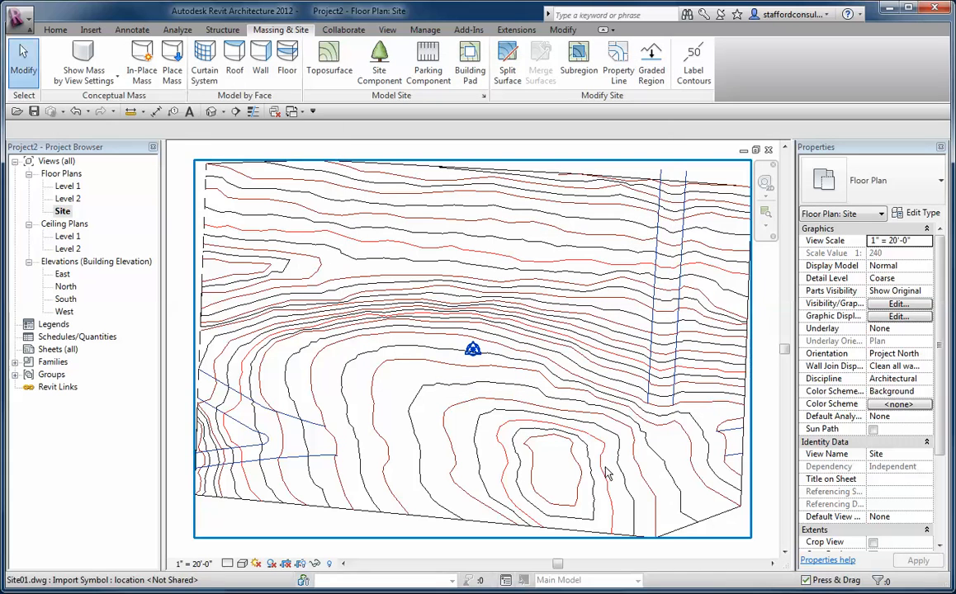
mouse_move(598, 136)
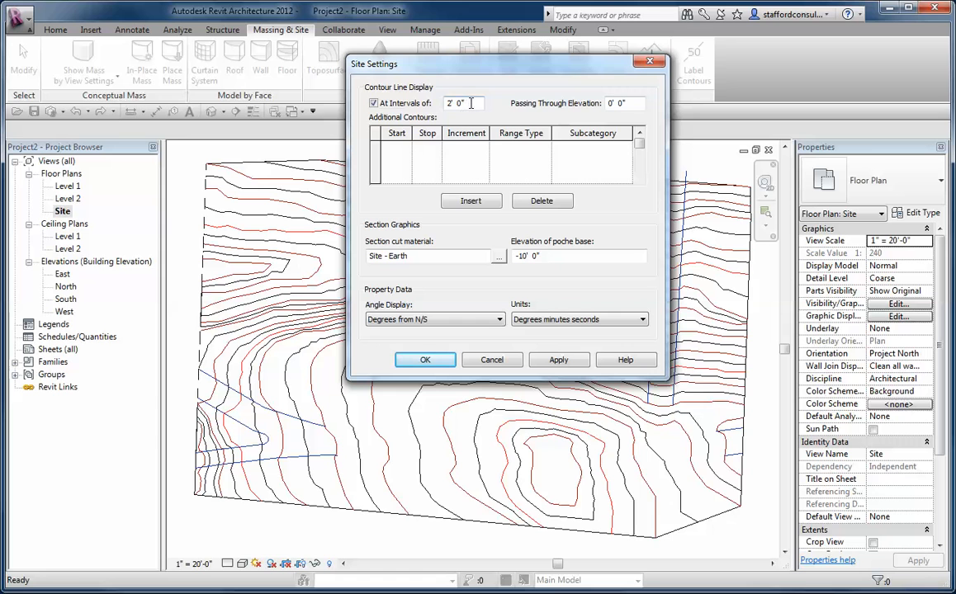
Step: Set primary contours at 5' 0" and add a 2' secondary contour row over multiple values
triple_click(461, 102)
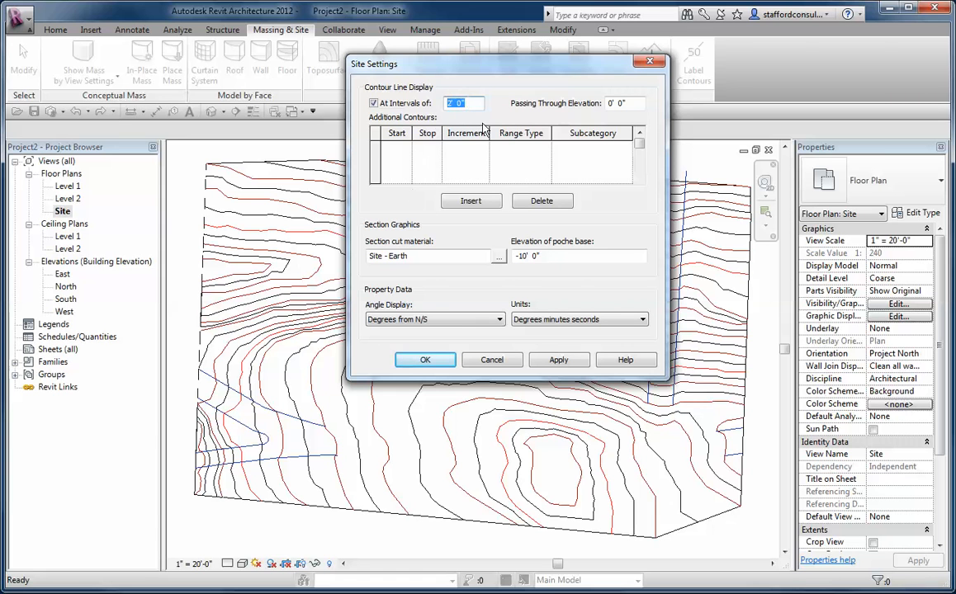
mouse_move(561, 162)
text(4)
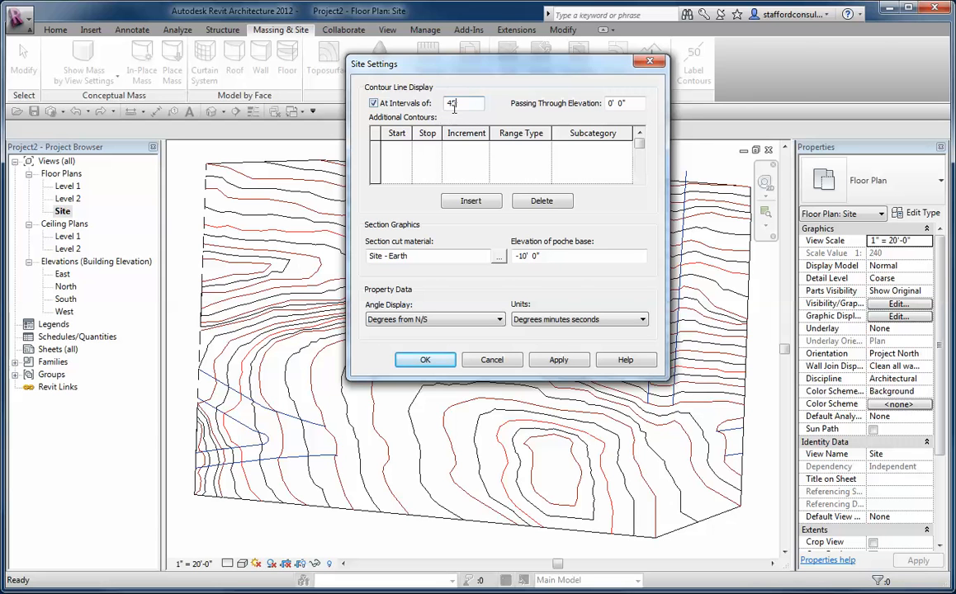
text(5' 0")
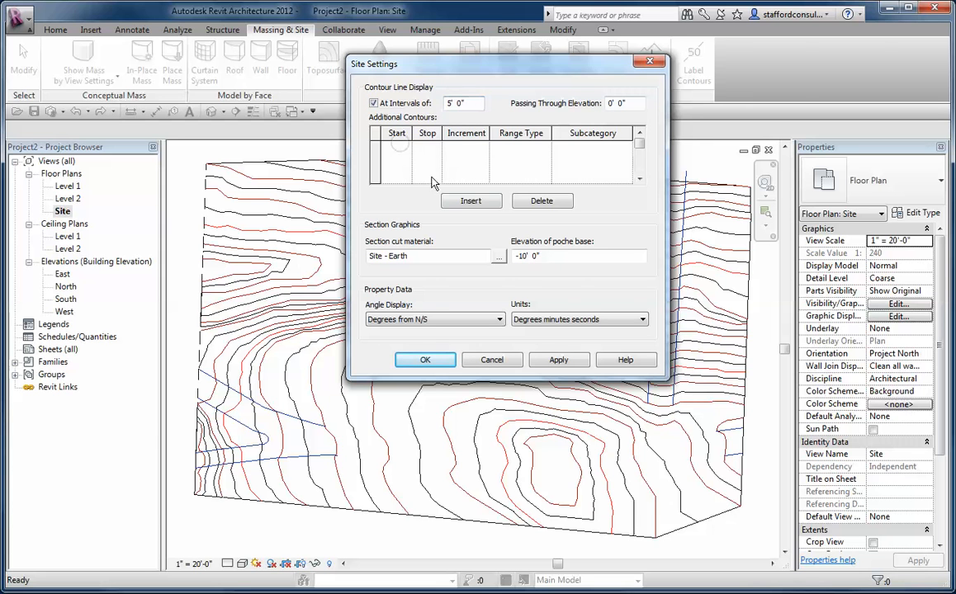
click(471, 201)
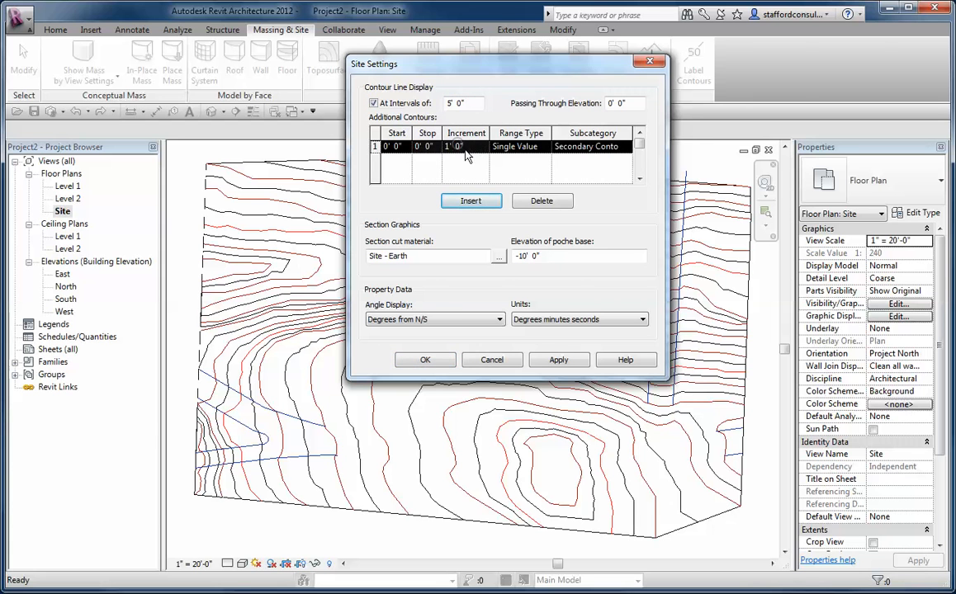
mouse_move(476, 132)
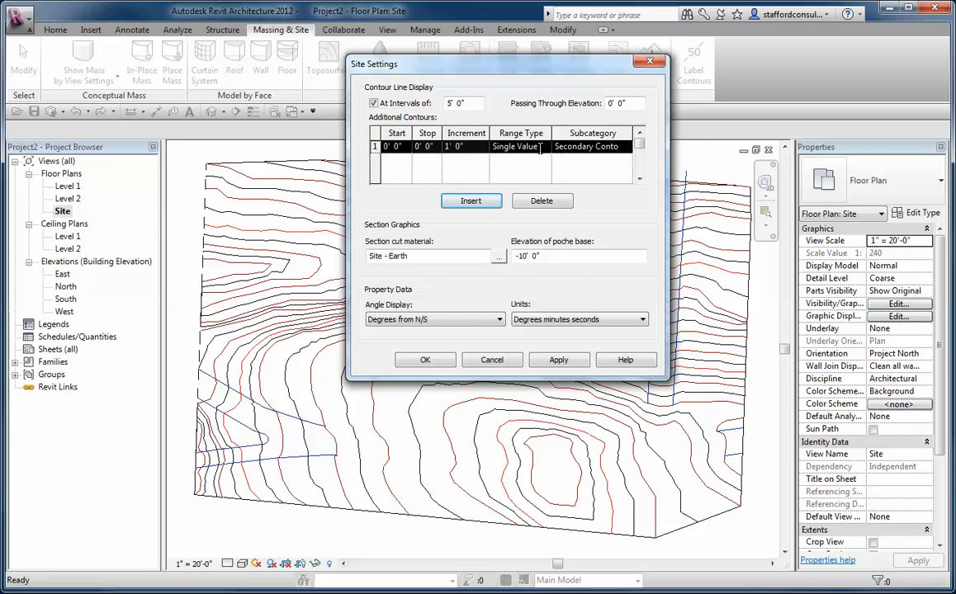
click(515, 145)
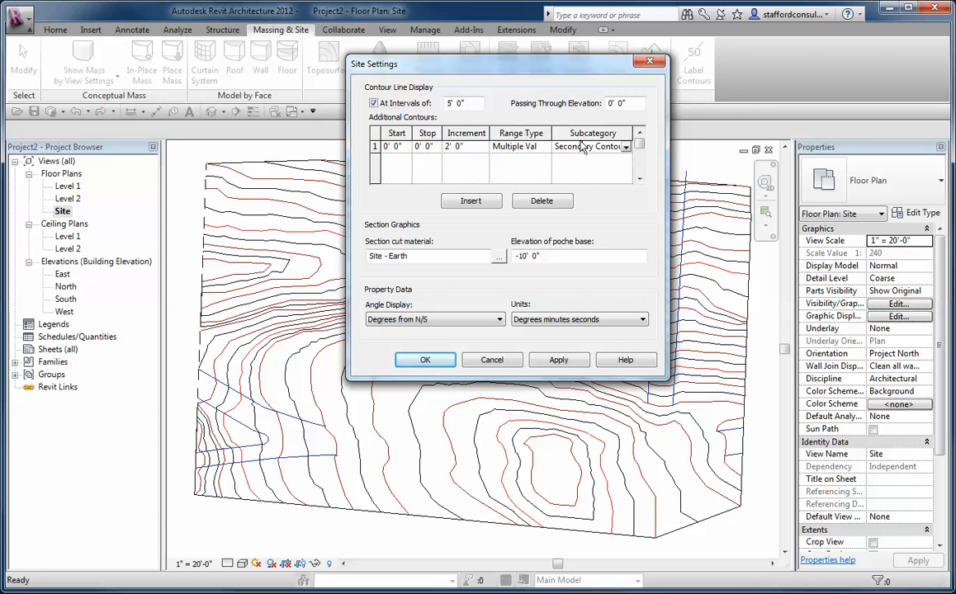
click(462, 102)
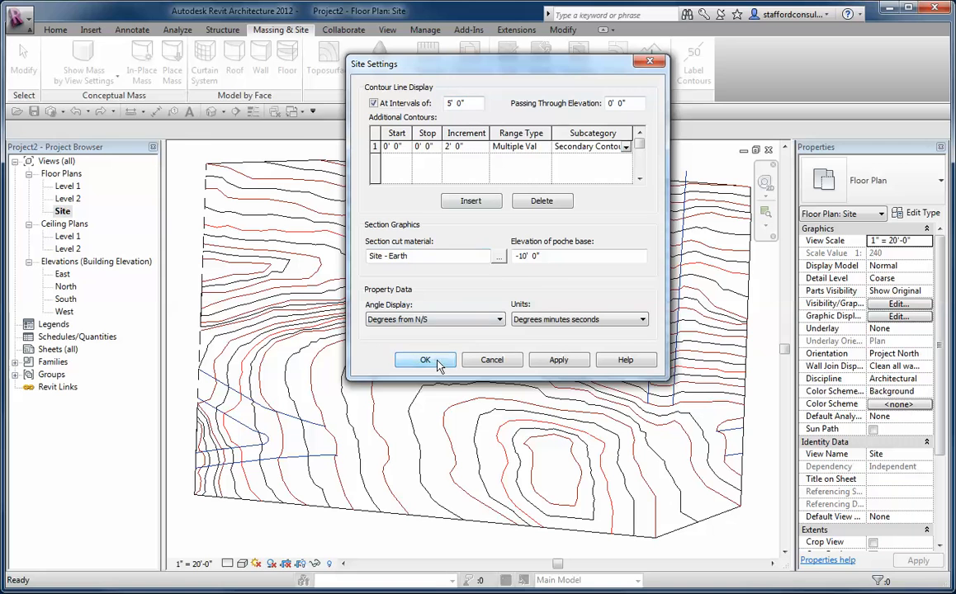
click(424, 360)
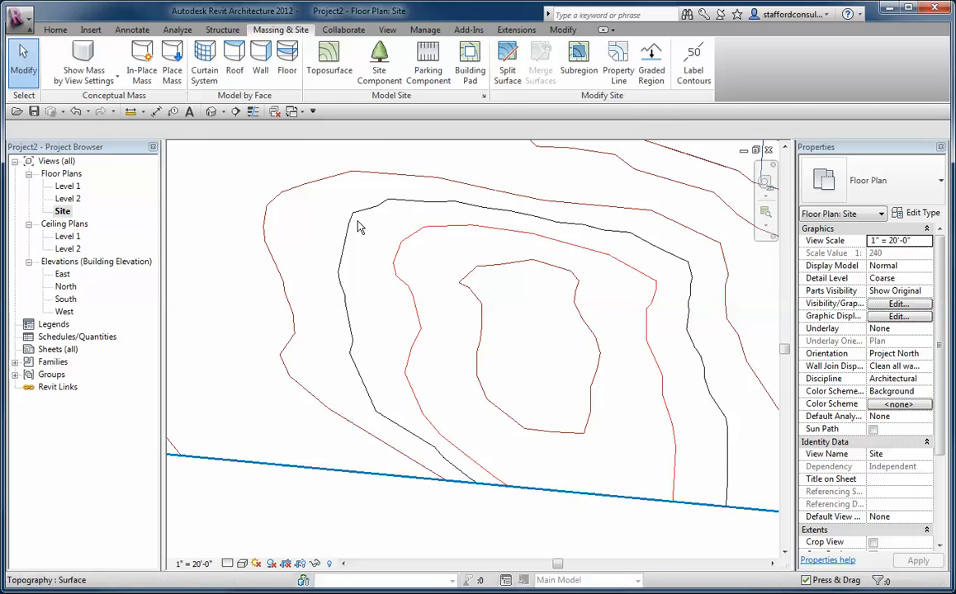
click(898, 304)
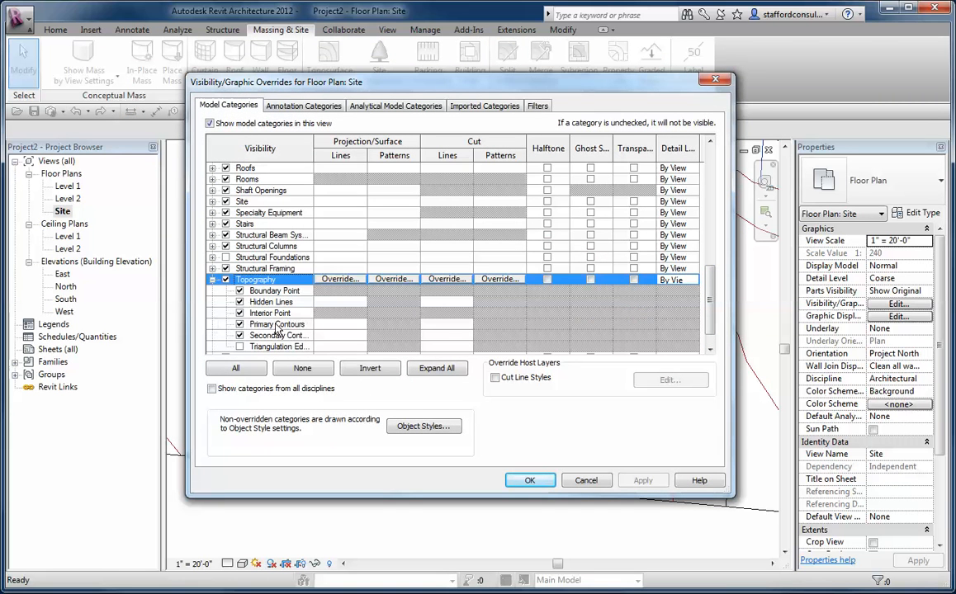
click(277, 335)
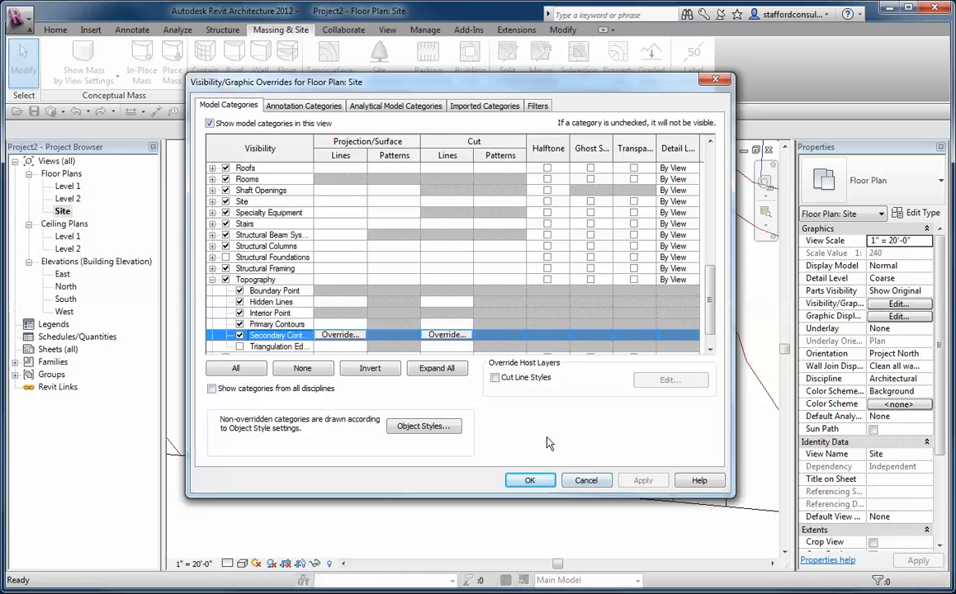
click(528, 480)
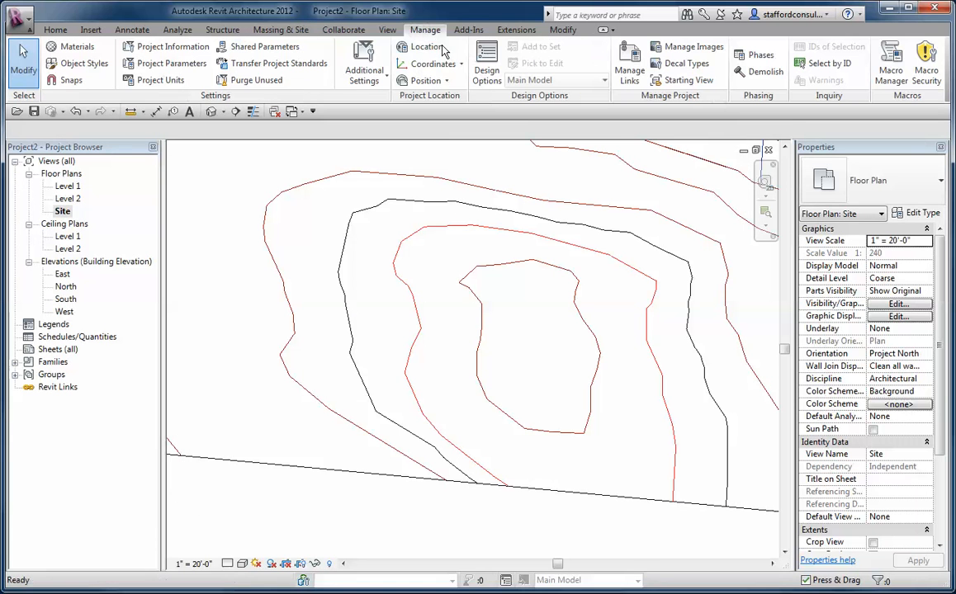
Step: In Object Styles, change the line colour of the Topography Secondary Contours subcategory
click(86, 63)
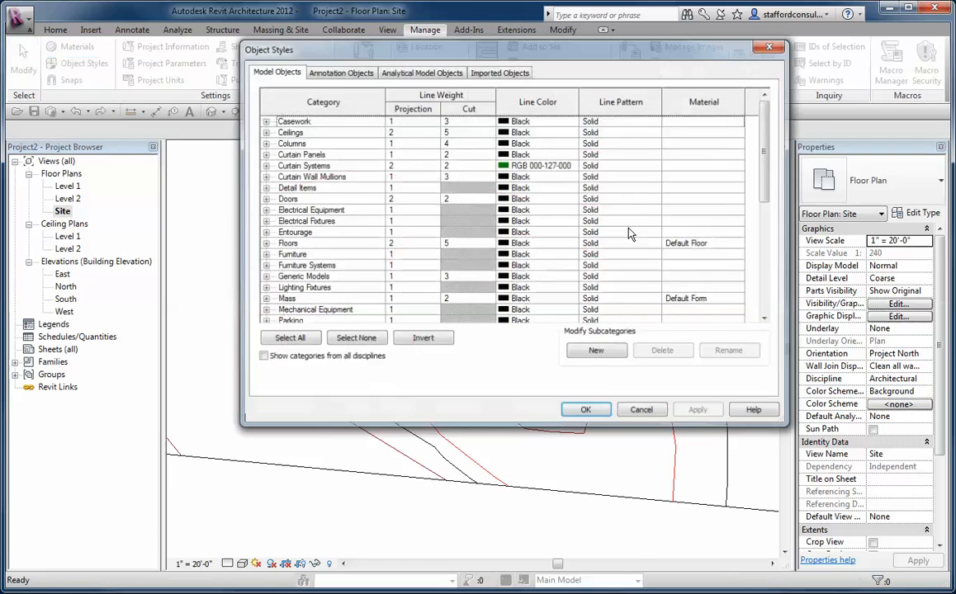
scroll(down, 3)
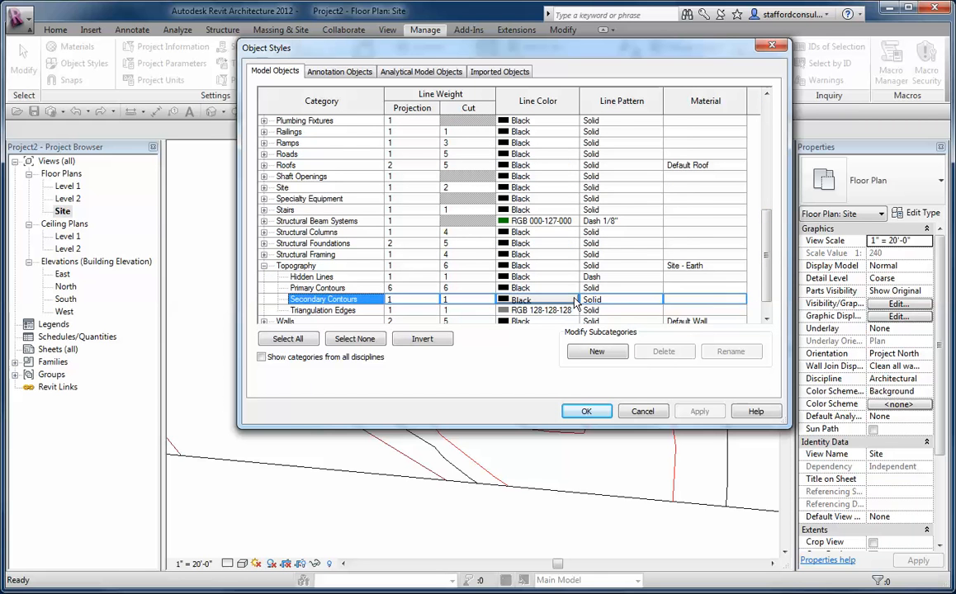
click(538, 299)
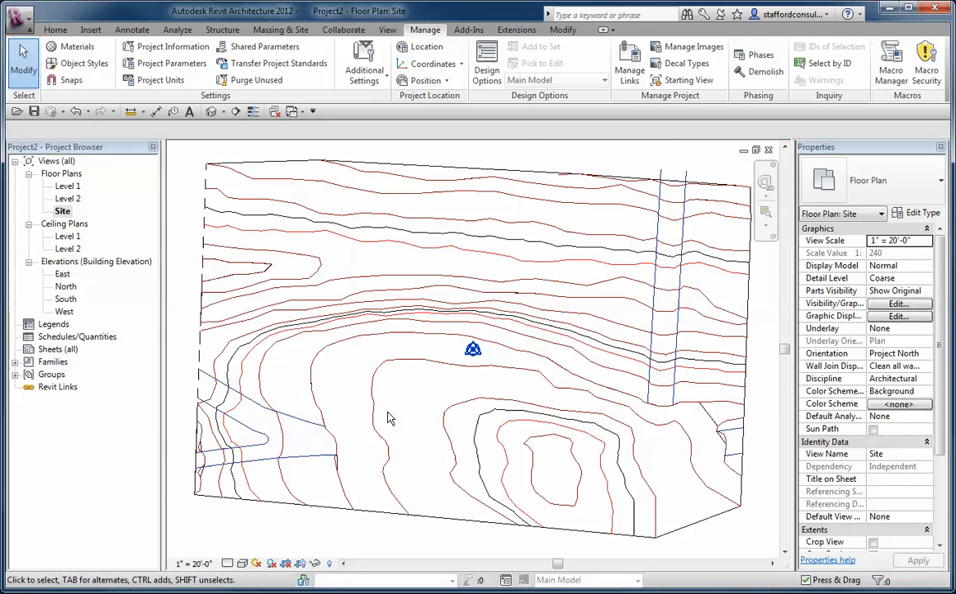
Step: Temporarily hide the imported Site01.dwg so only toposurface contours remain
click(472, 347)
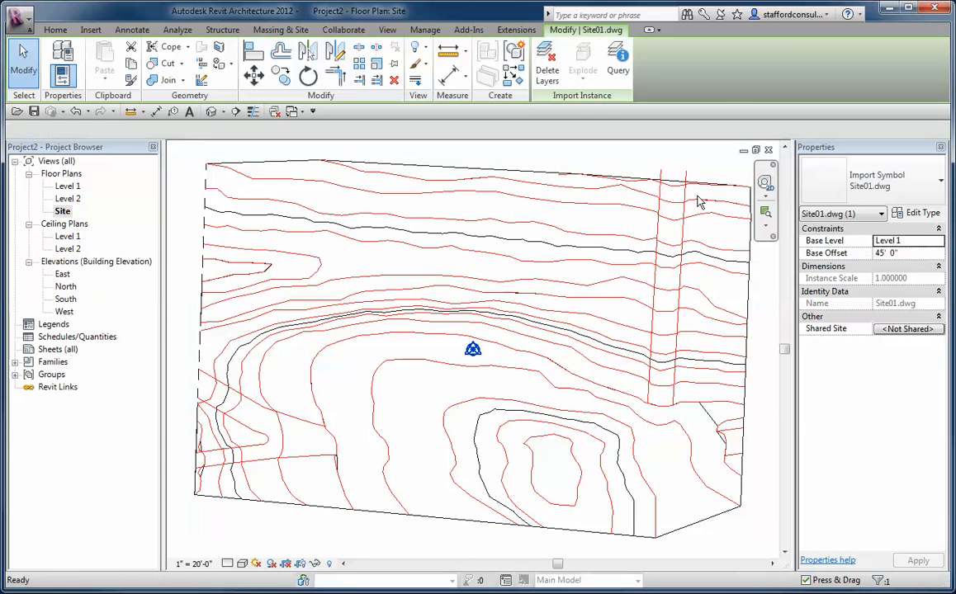
click(426, 30)
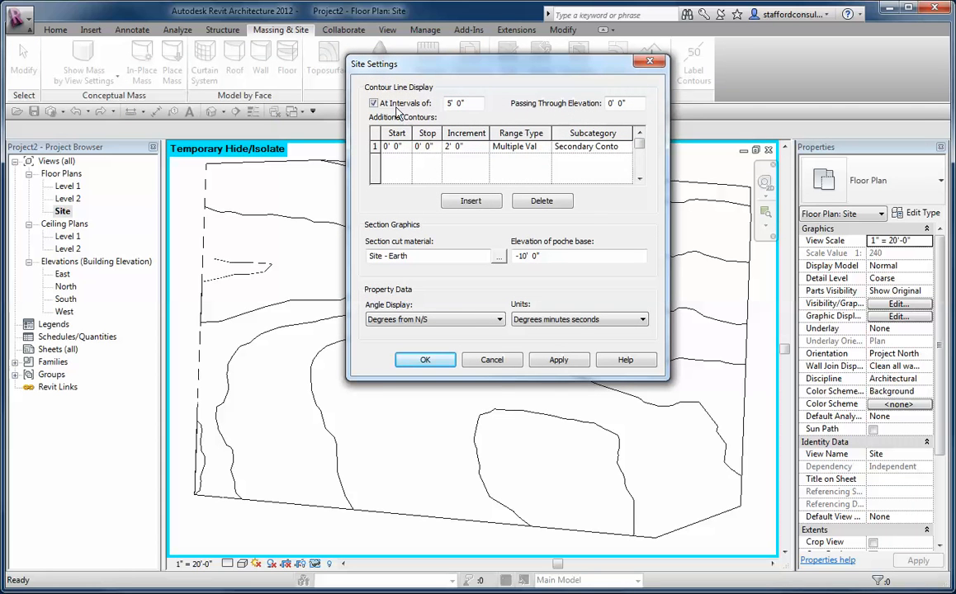
Step: Adjust the secondary contour row's stop elevation and apply the site settings
click(437, 146)
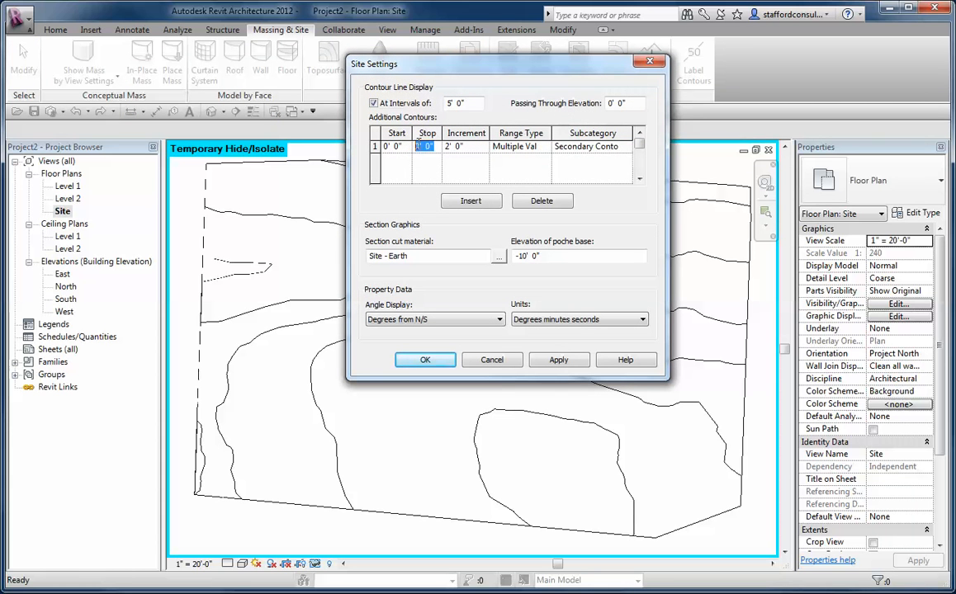
click(558, 360)
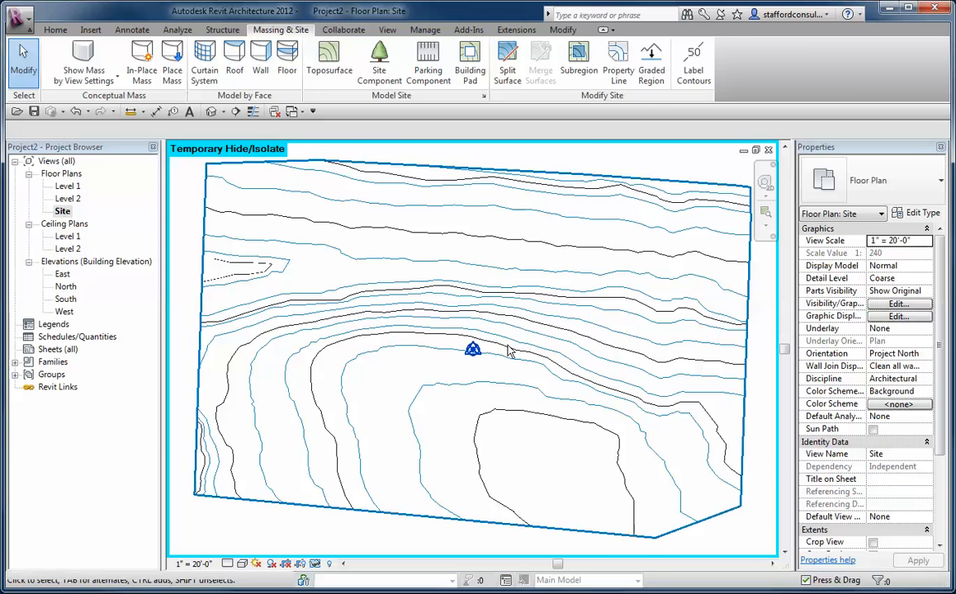
mouse_move(597, 376)
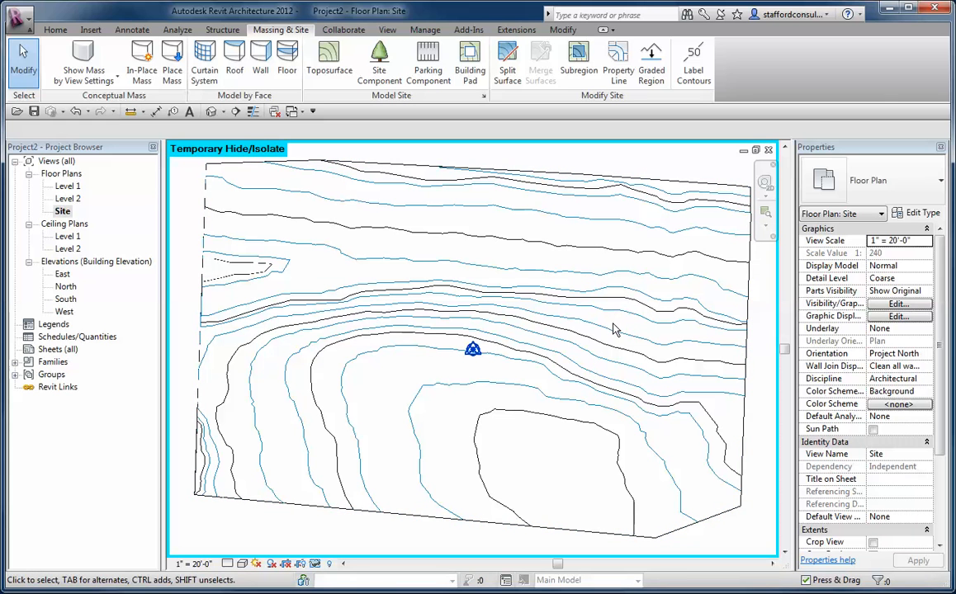
Step: Reset Temporary Hide/Isolate to show the imported drawing again
click(624, 336)
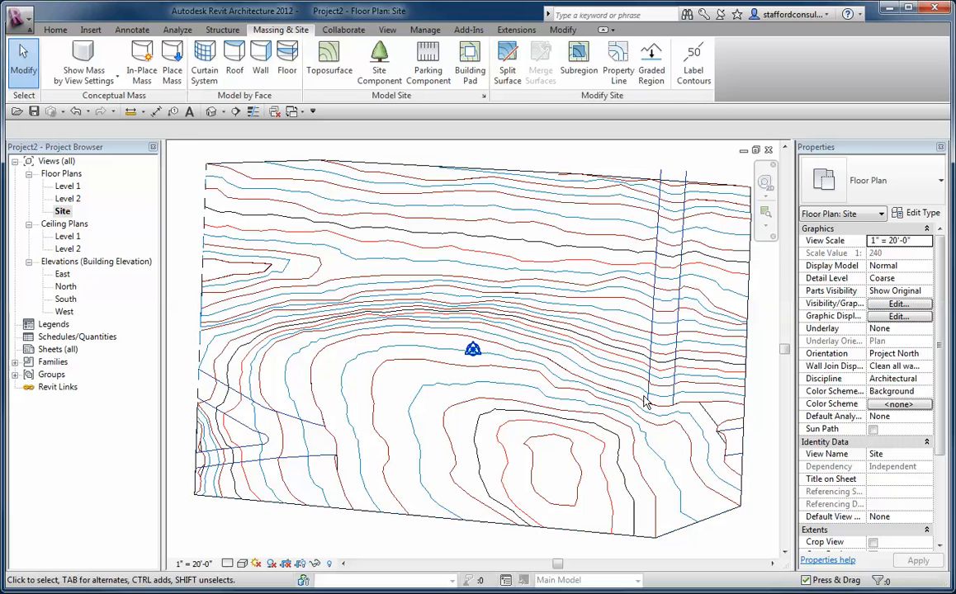
mouse_move(643, 404)
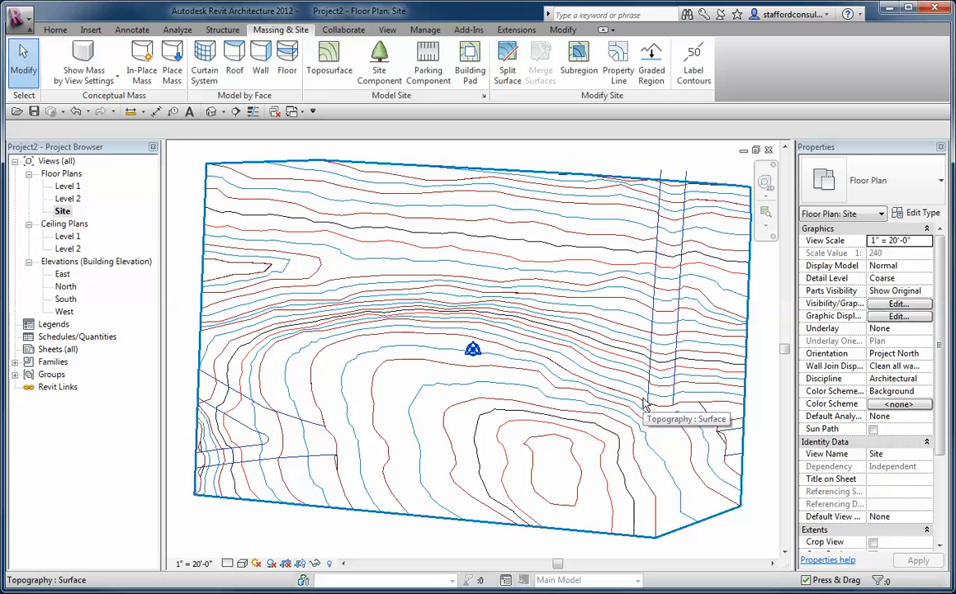
mouse_move(645, 406)
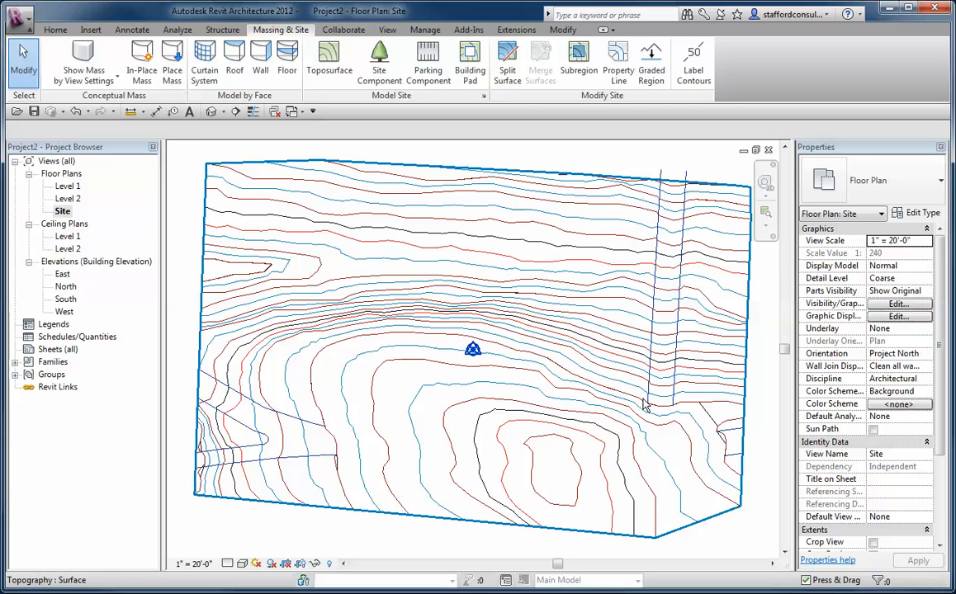